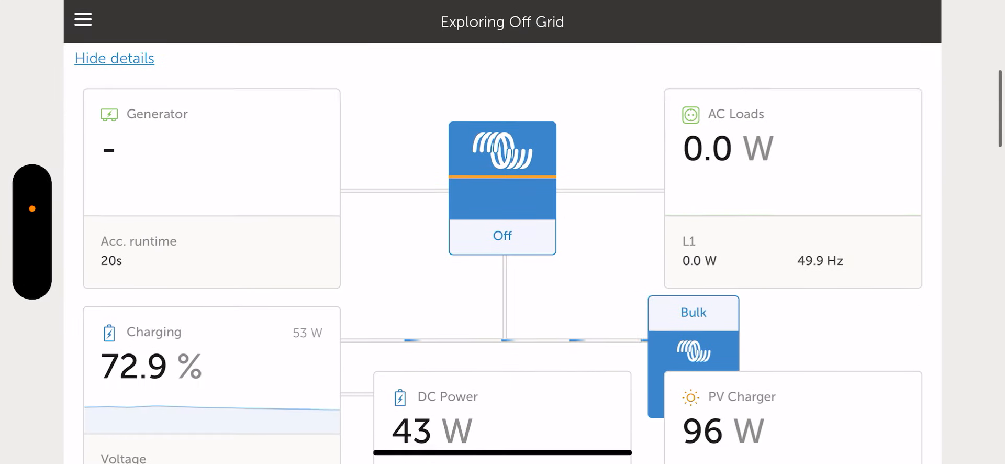
- Scroll through the VRM dashboard, then launch the GUI-v2 console from the navigation menu
scroll("down", 3)
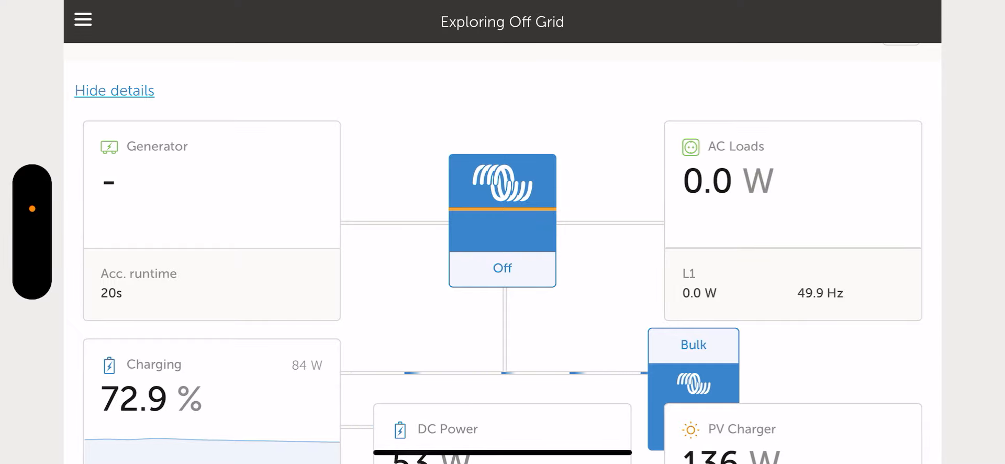
scroll("down", 3)
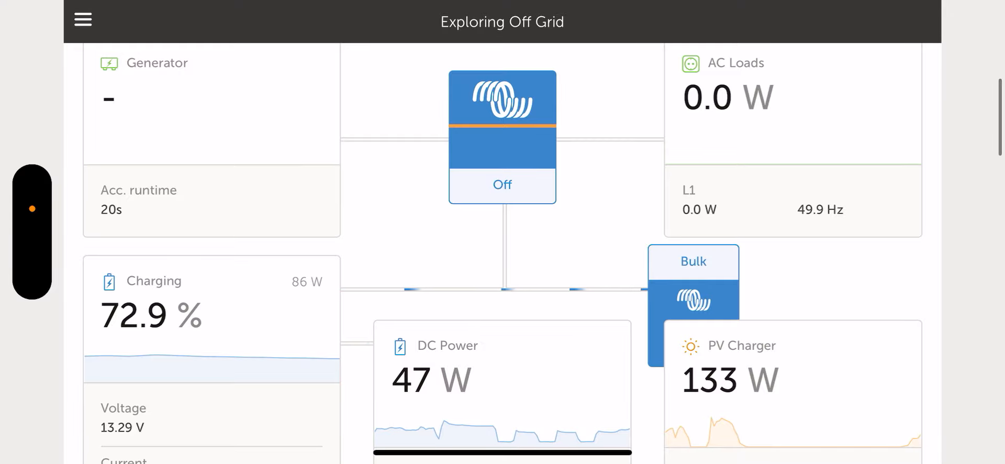
scroll("down", 3)
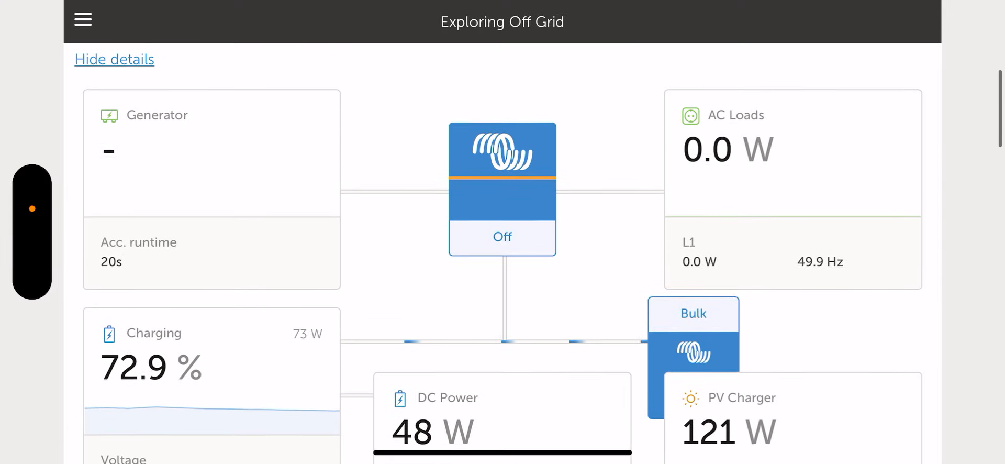
scroll("down", 3)
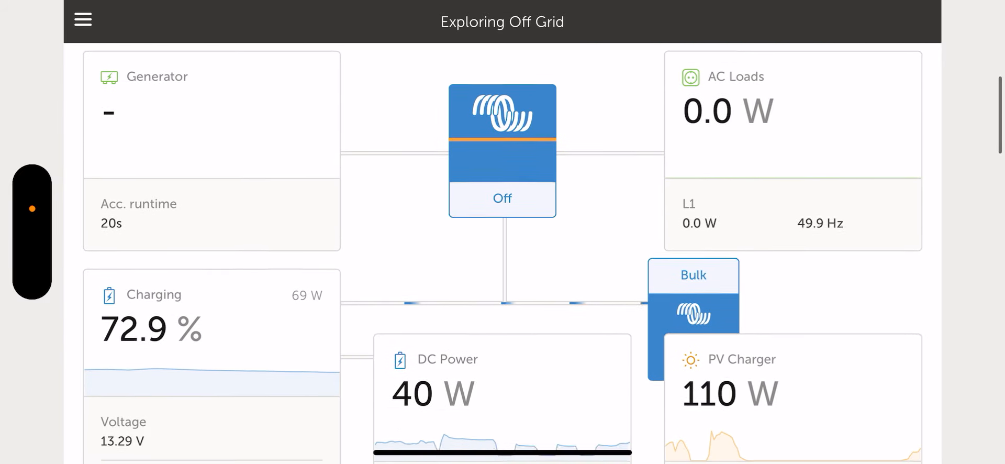
scroll("down", 3)
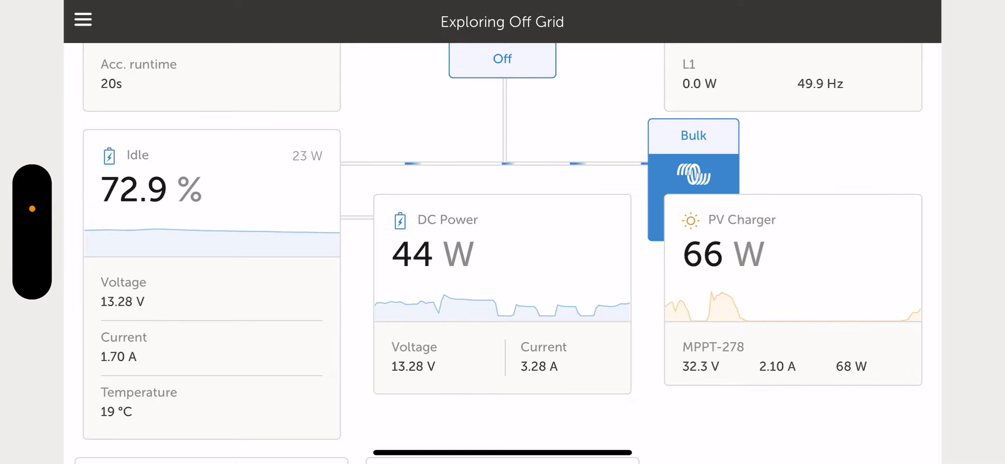
scroll("down", 3)
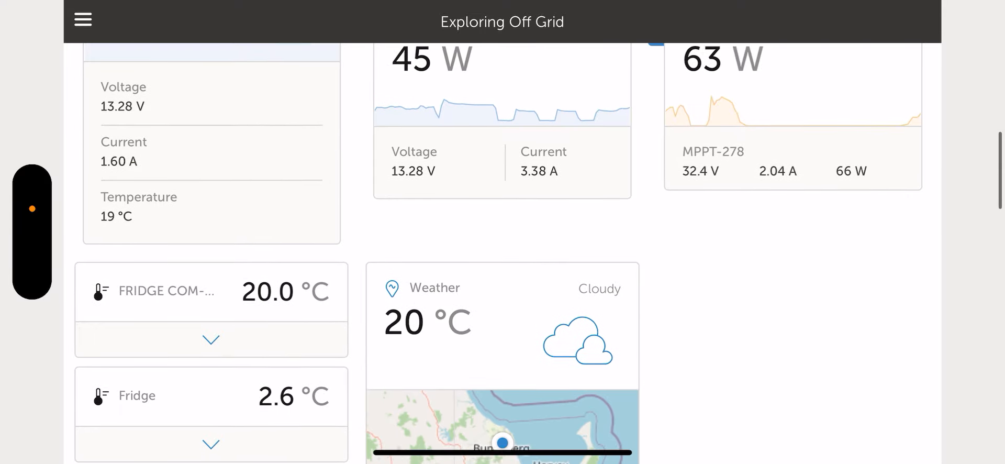
scroll("down", 3)
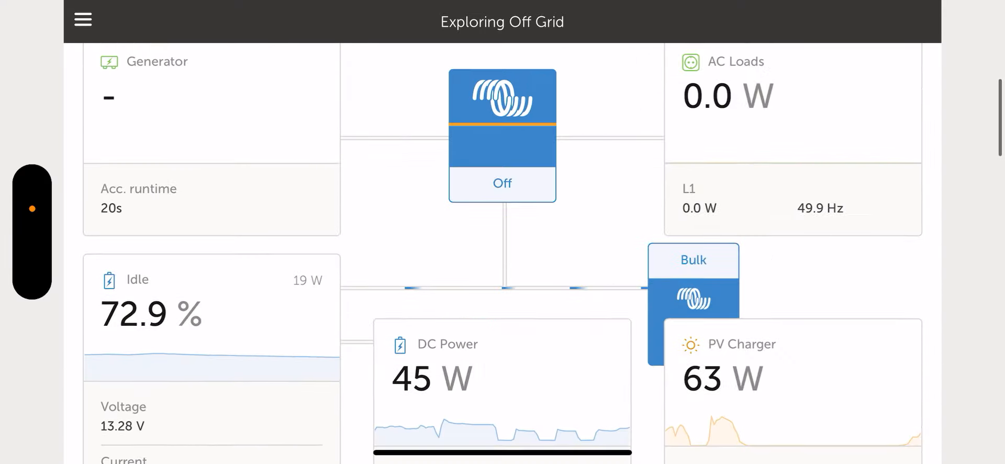
left_click(81, 18)
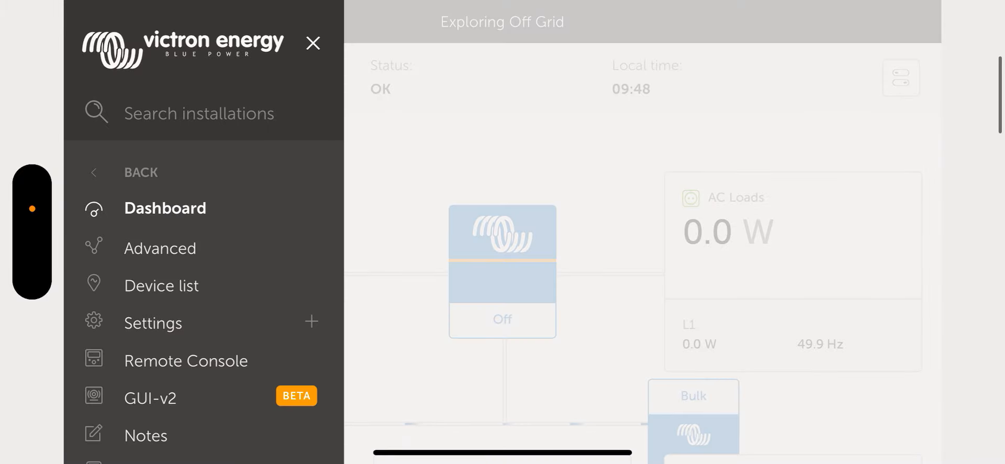
left_click(186, 361)
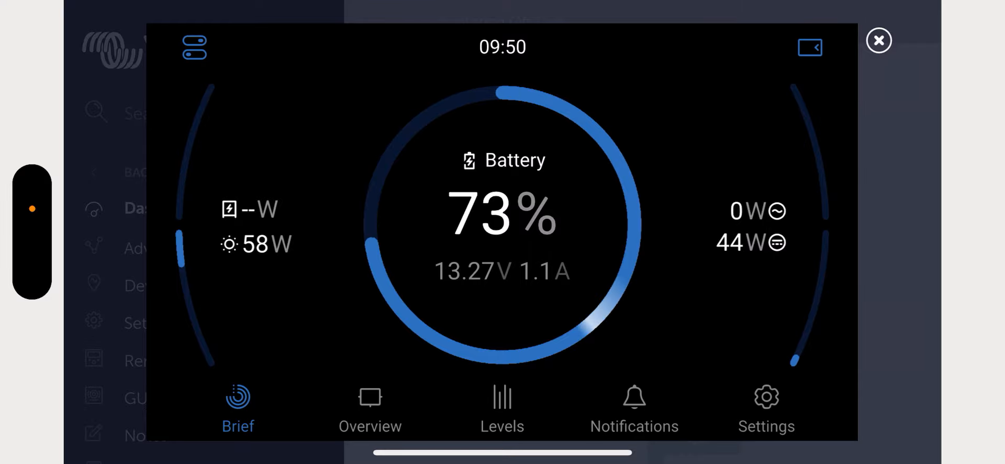
- Switch the console to the Overview page with generator, inverter, loads, solar and battery
left_click(370, 408)
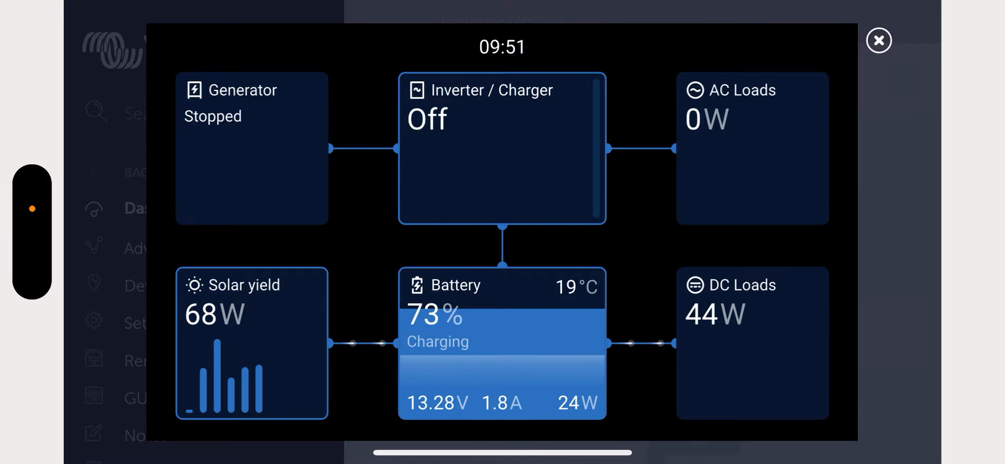
- Switch to the Levels page showing fridge, ambient and 4WD cab sensor readings
left_click(502, 408)
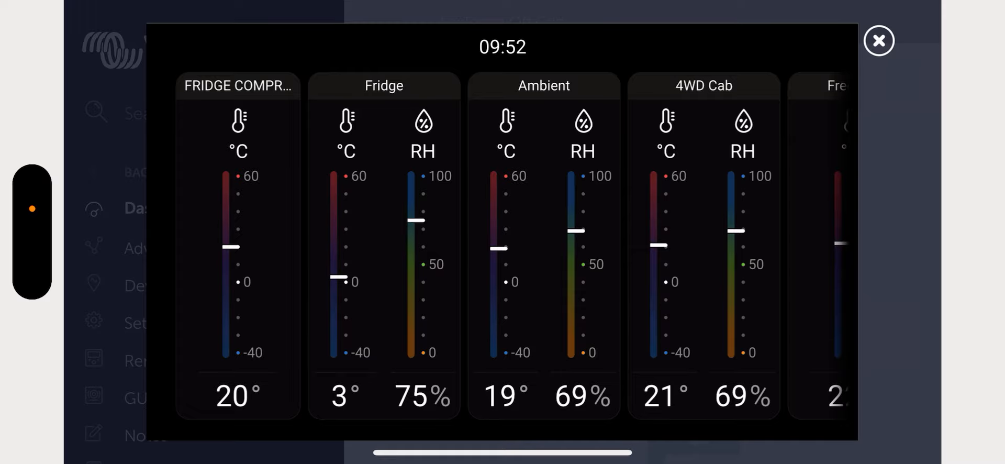
- Relaunch the GUI-v2 console and show its Notifications page with no alerts
left_click(879, 41)
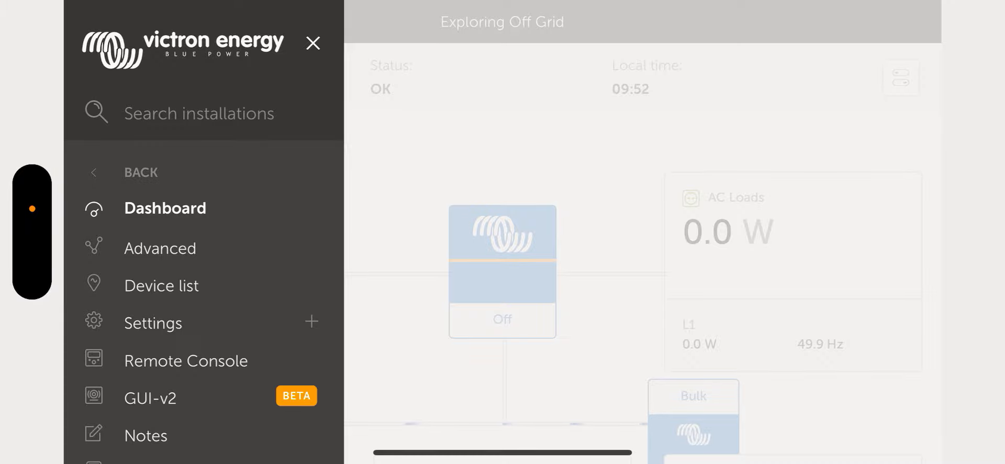
left_click(186, 360)
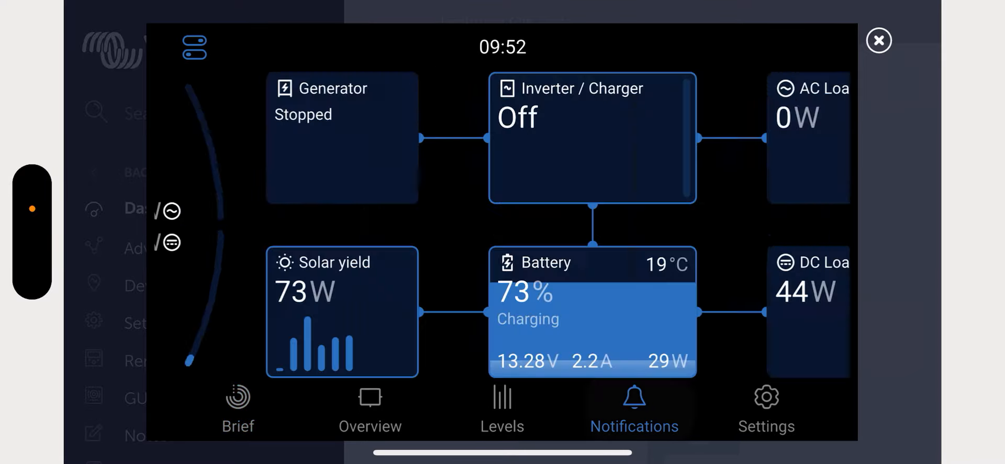
left_click(634, 408)
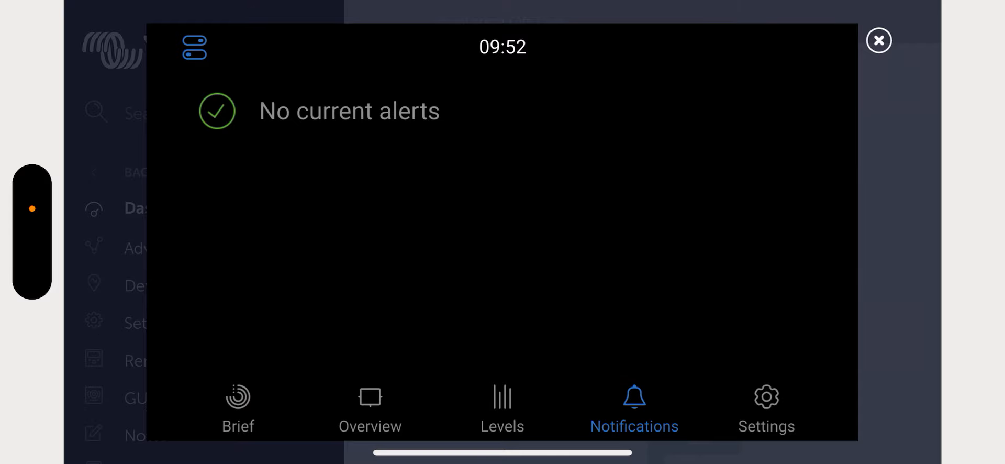
left_click(765, 408)
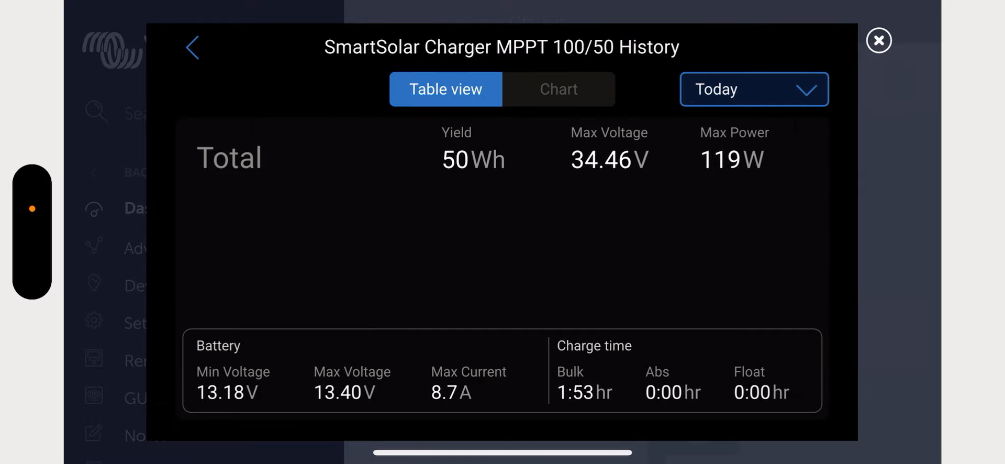
- Show yesterday's and last-7-days solar charger totals, then display them as a daily yield chart
left_click(753, 89)
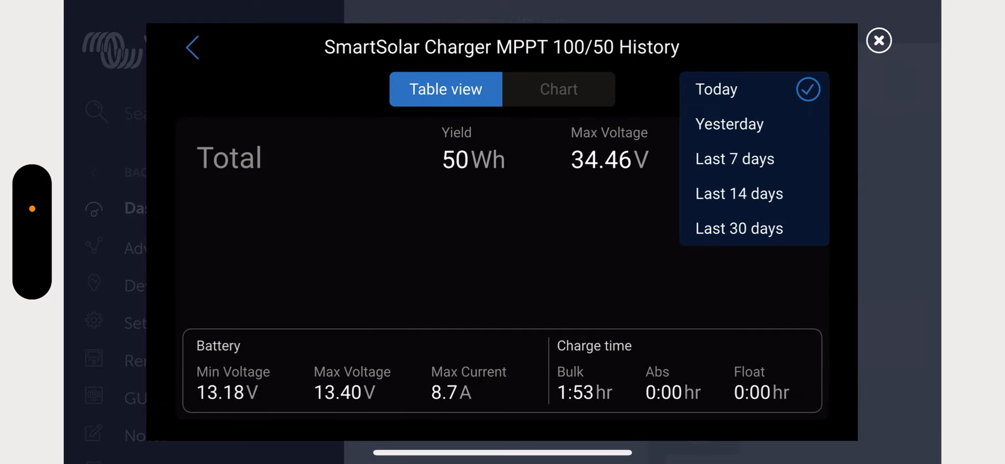
left_click(729, 123)
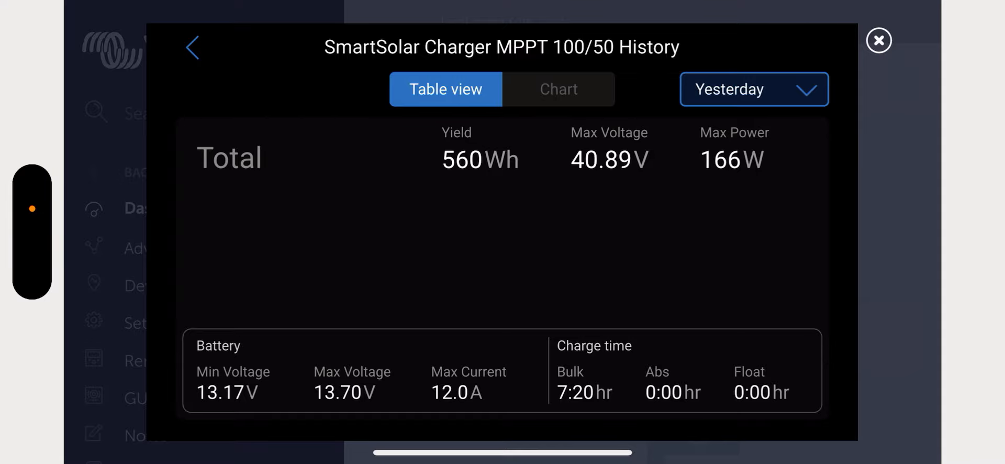
left_click(753, 89)
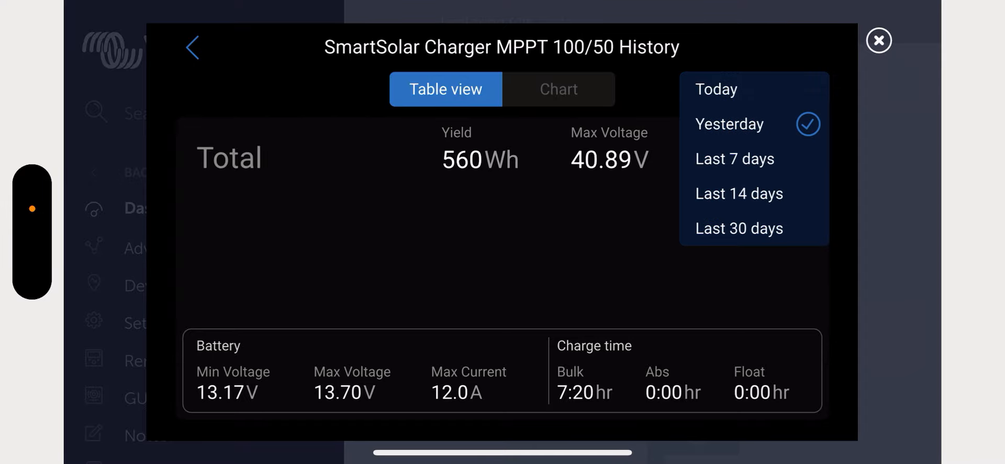
left_click(735, 158)
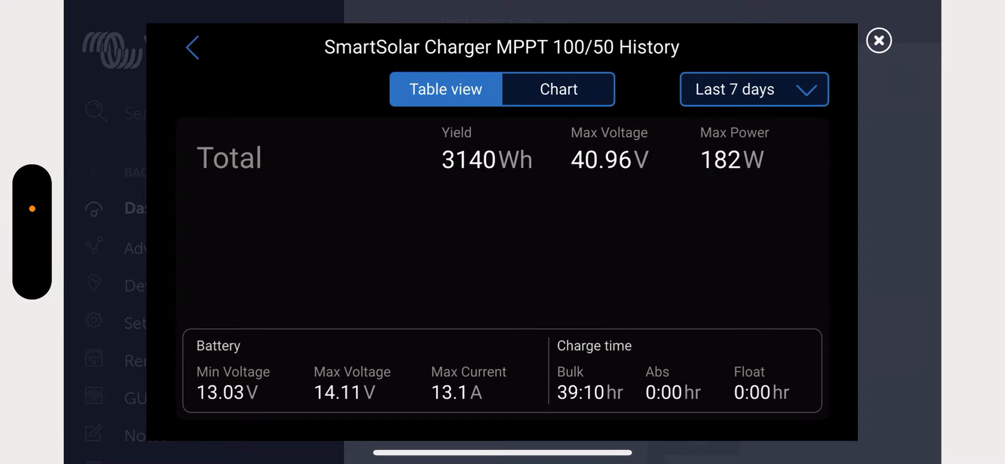
left_click(557, 89)
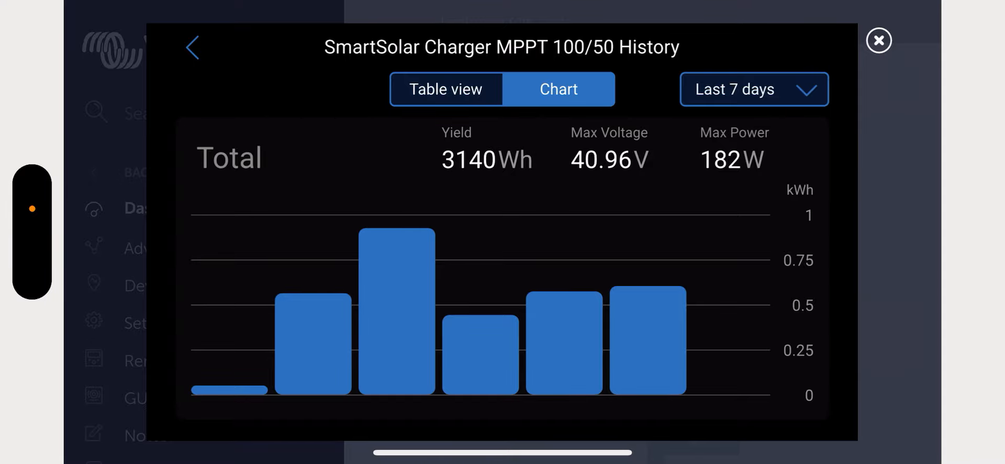
- Widen the yield chart to 14 then 30 days and bring up Fri 26 Jul's details
left_click(753, 89)
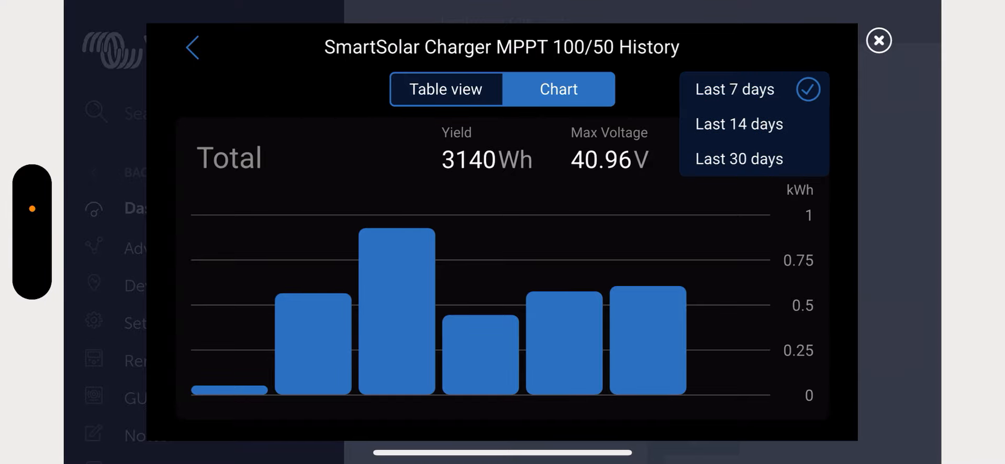
left_click(738, 124)
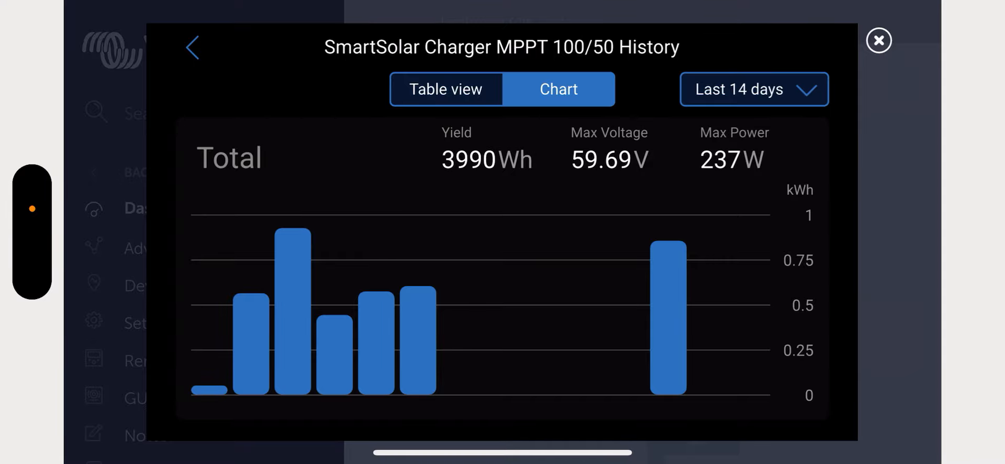
left_click(753, 89)
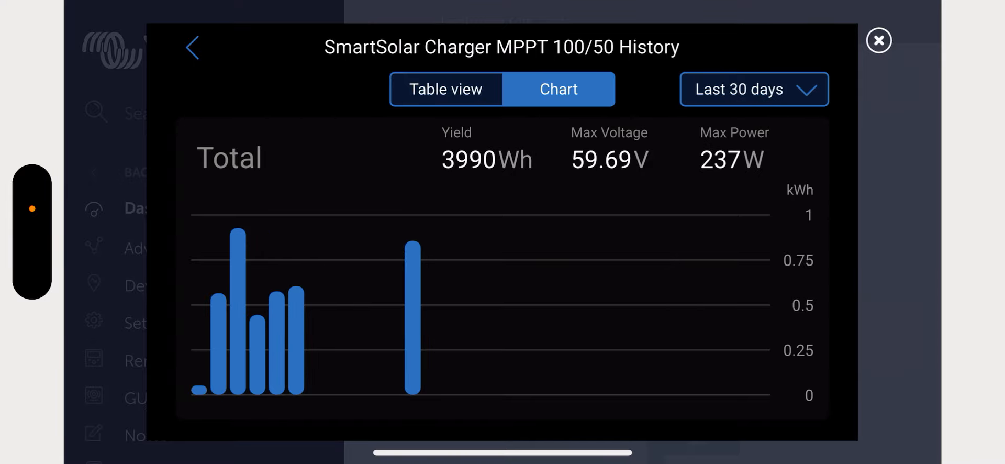
left_click(753, 89)
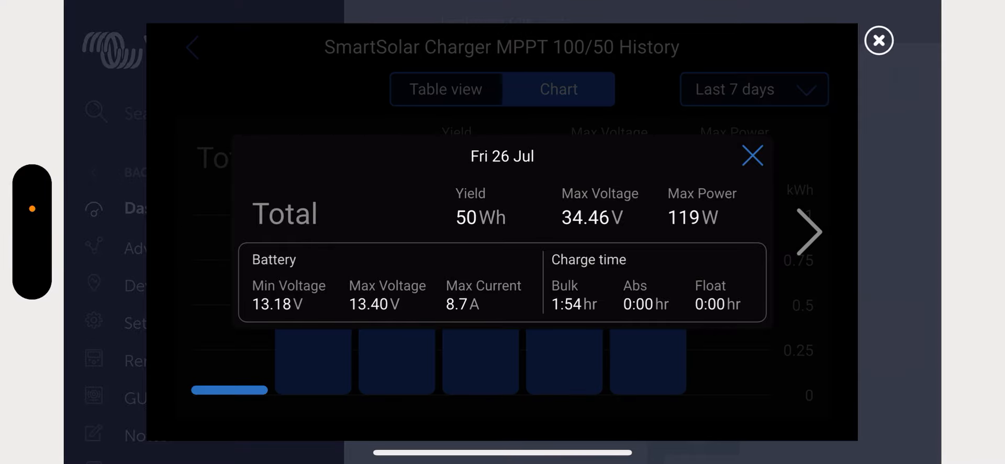
- Leave the charger history and select BMV-712 Smart from the device list
left_click(879, 41)
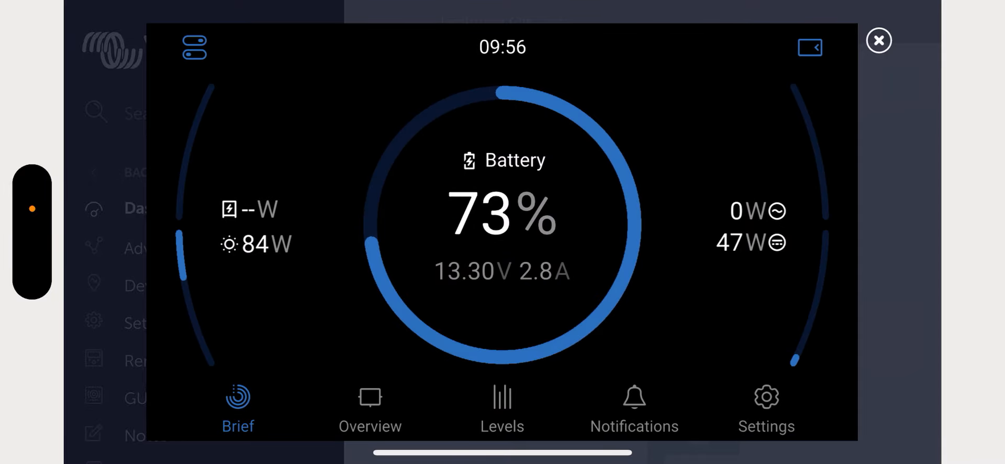
left_click(765, 408)
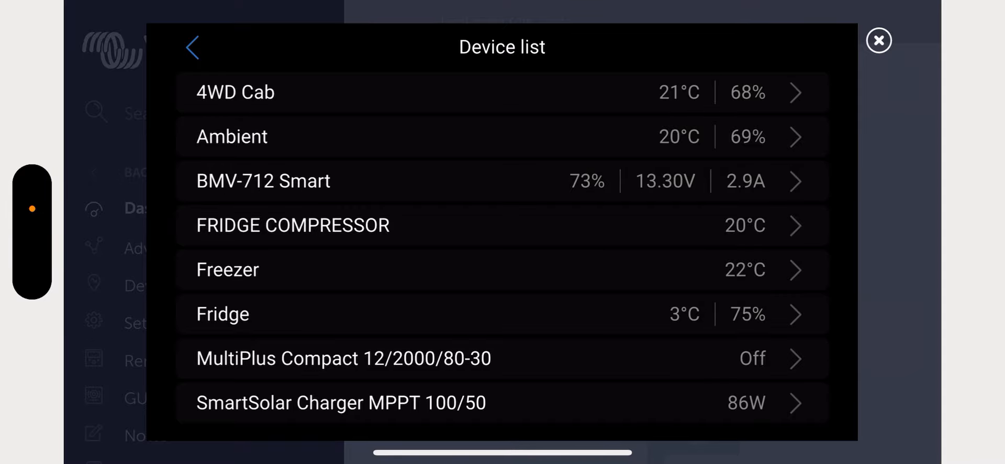
left_click(263, 180)
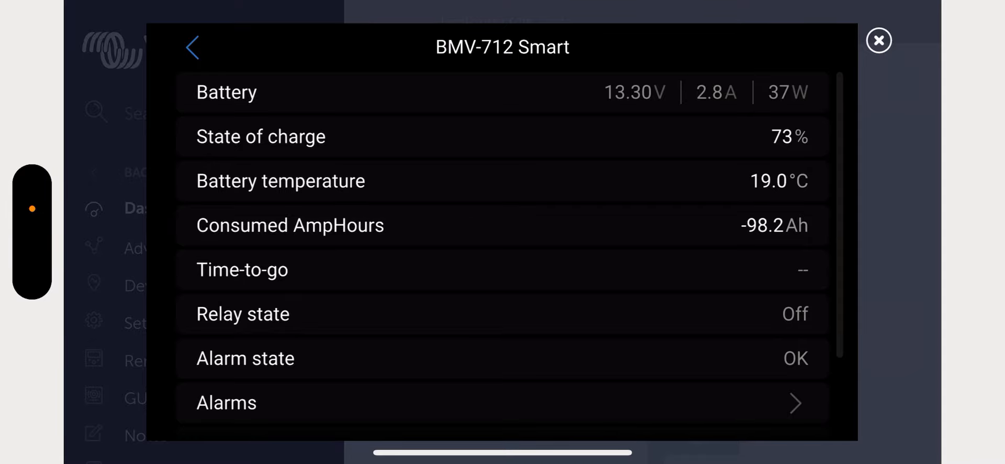
- Scroll through the BMV-712 history entries including 118 charge cycles, then go back to Settings
scroll("down", 3)
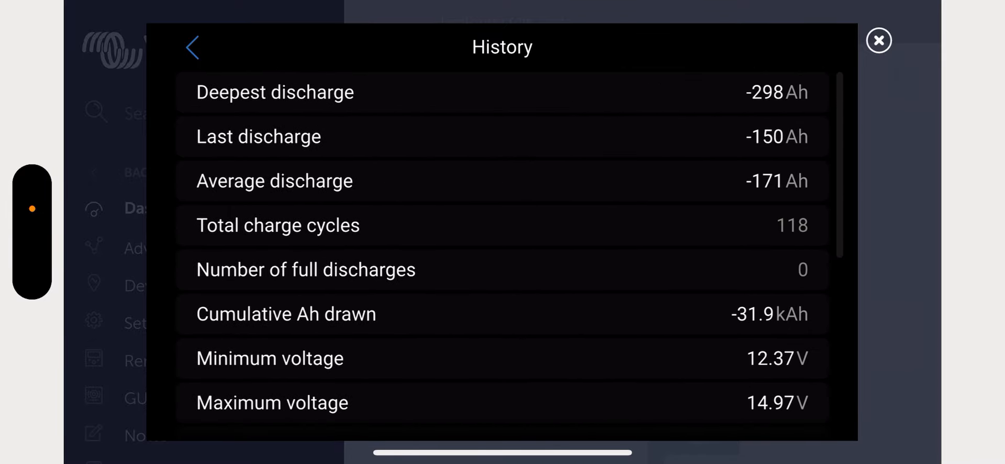
scroll("down", 3)
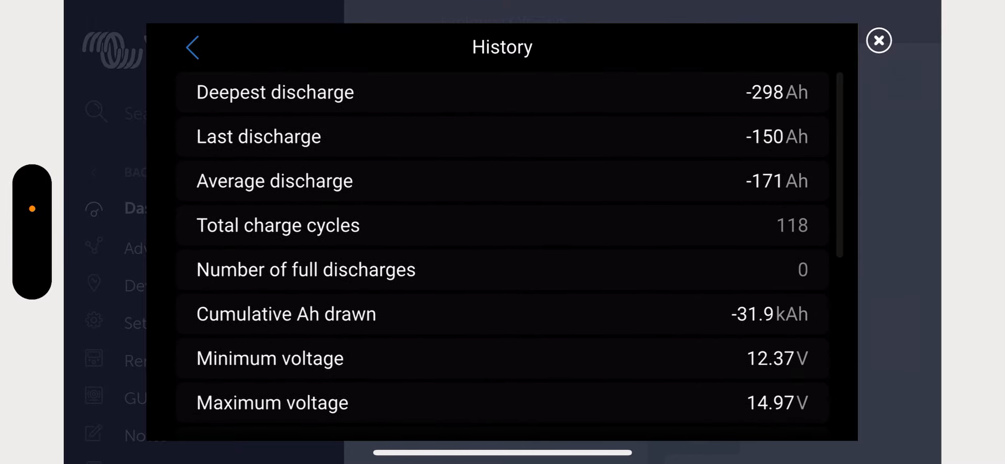
scroll("down", 3)
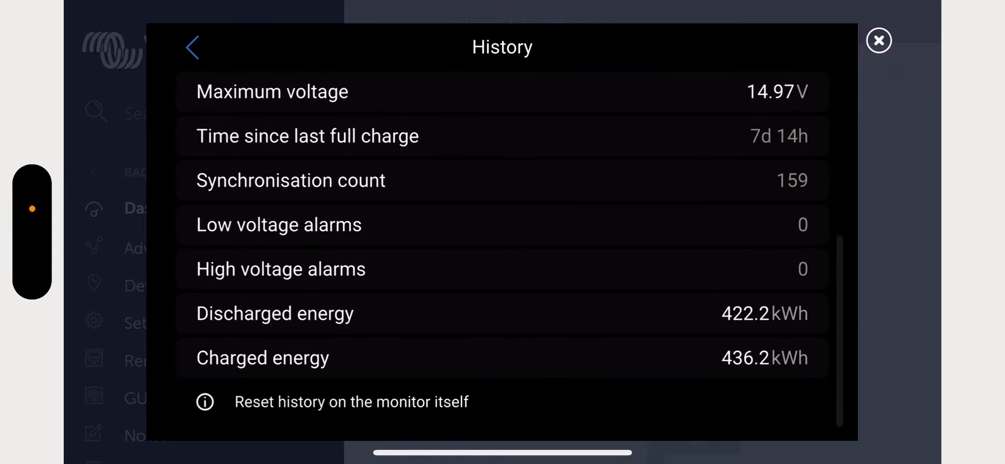
scroll("down", 3)
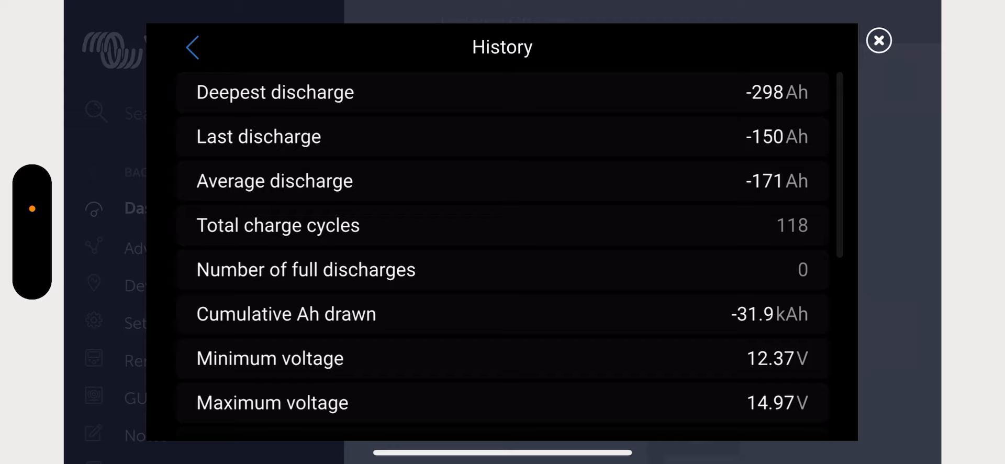
scroll("down", 3)
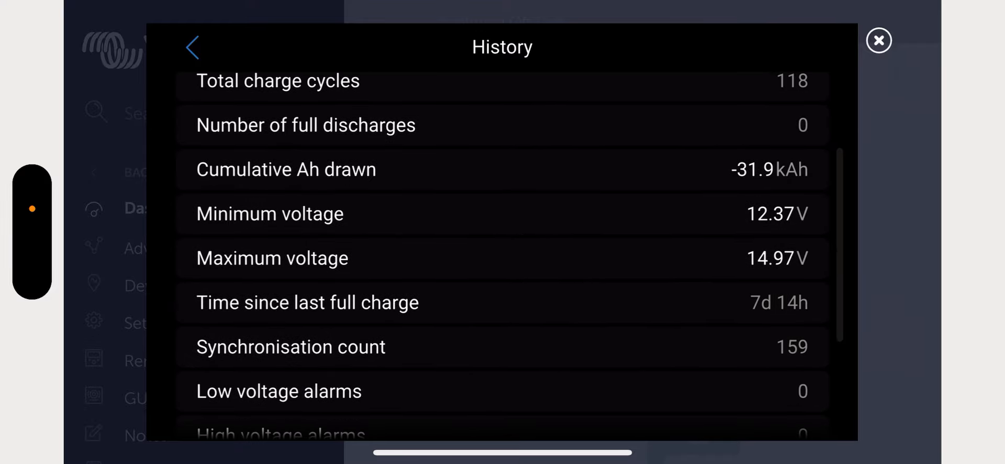
scroll("down", 3)
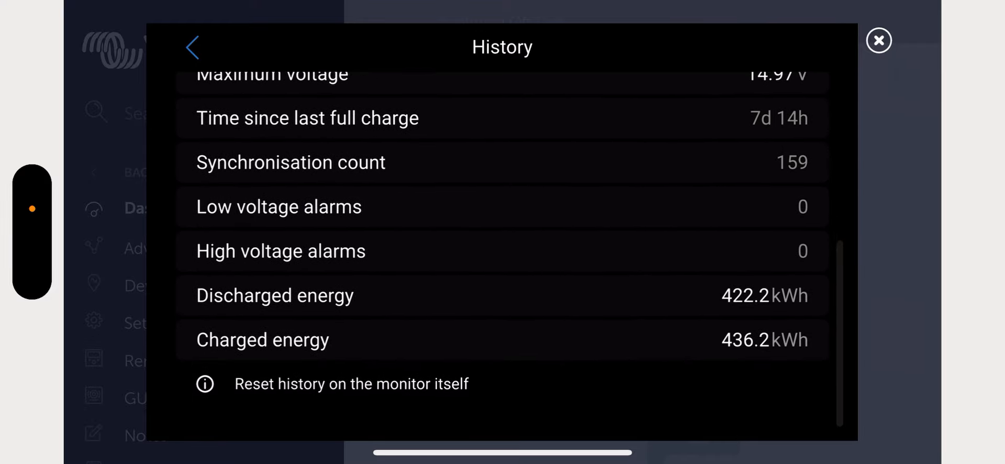
left_click(191, 47)
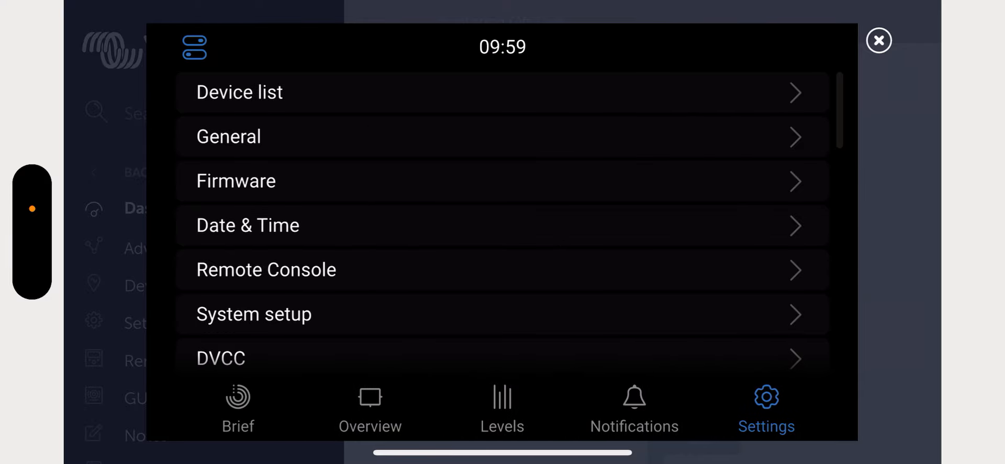
- From the Overview page, bring up the MultiPlus inverter/charger control panel
left_click(369, 409)
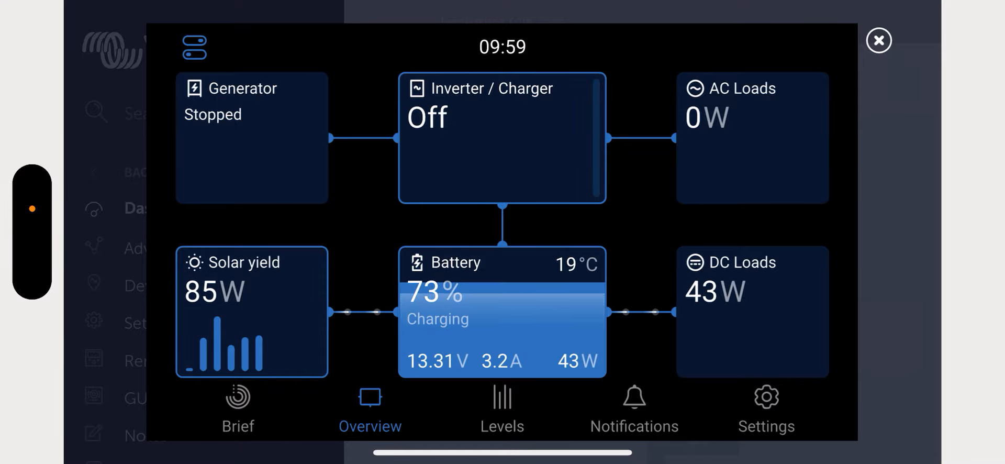
left_click(501, 139)
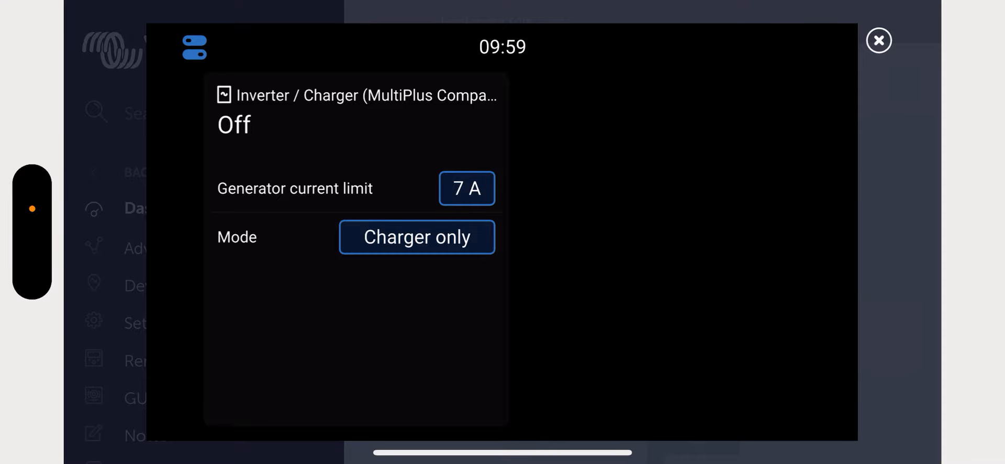
- Set the inverter/charger mode from Charger only to Off and close the console
left_click(416, 237)
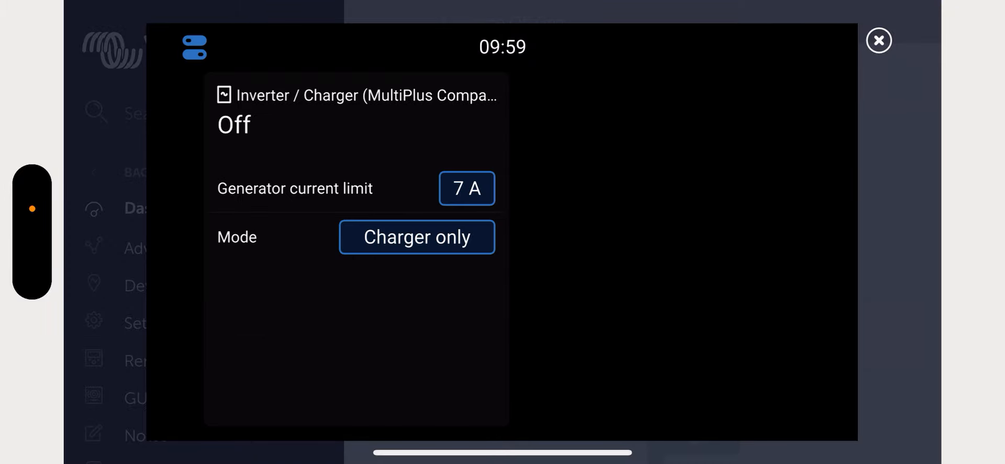
left_click(416, 237)
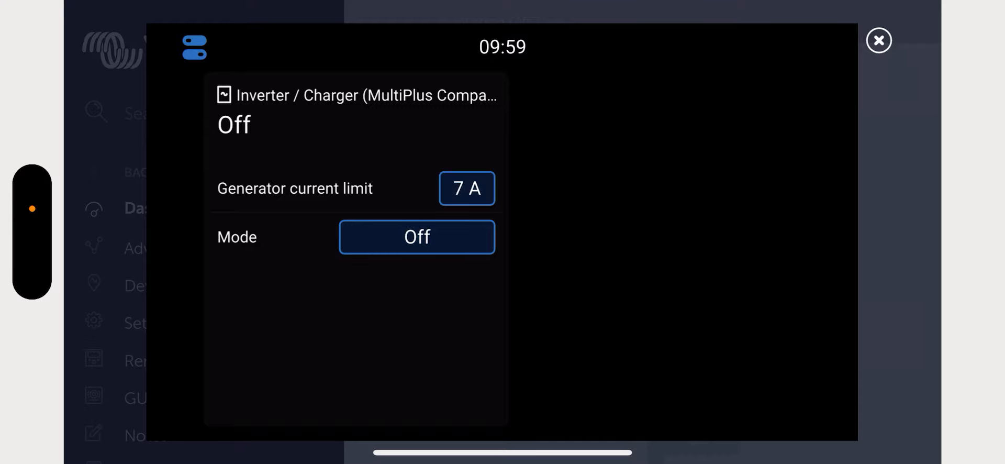
left_click(879, 41)
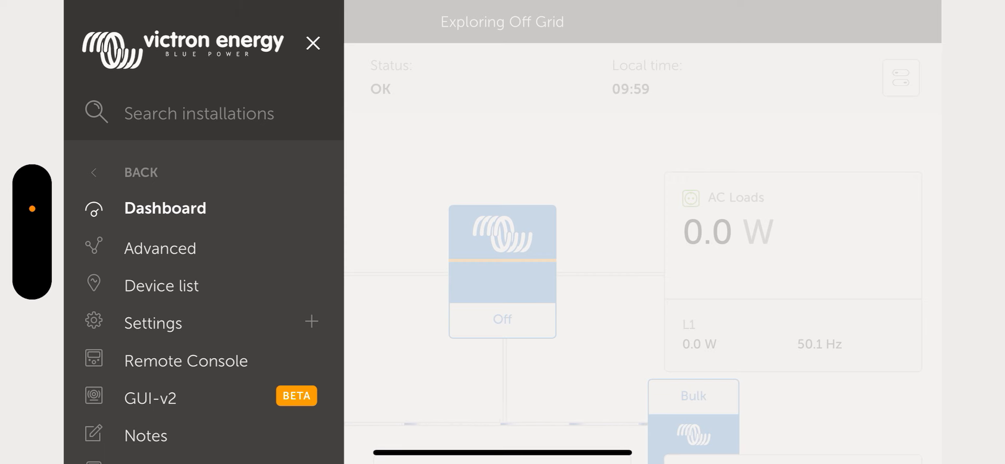
- Retry and dismiss the failed classic remote console connection, then launch GUI-v2
left_click(186, 360)
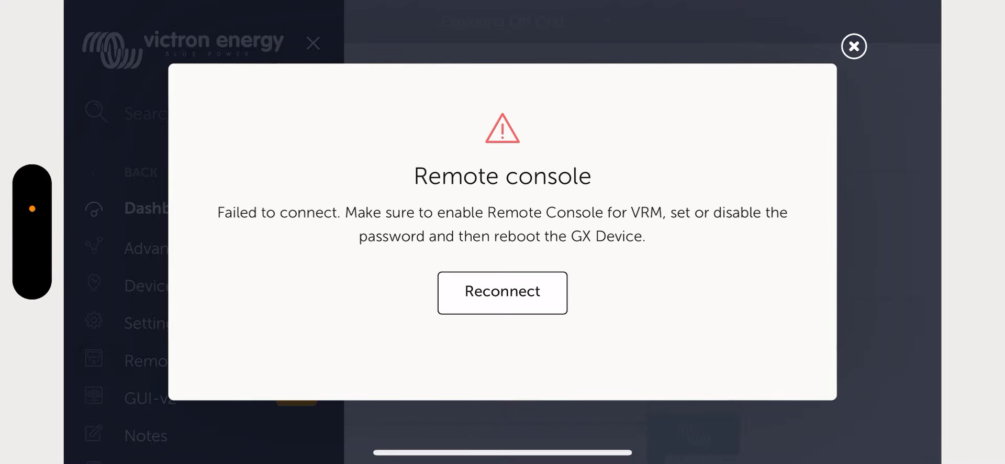
left_click(501, 293)
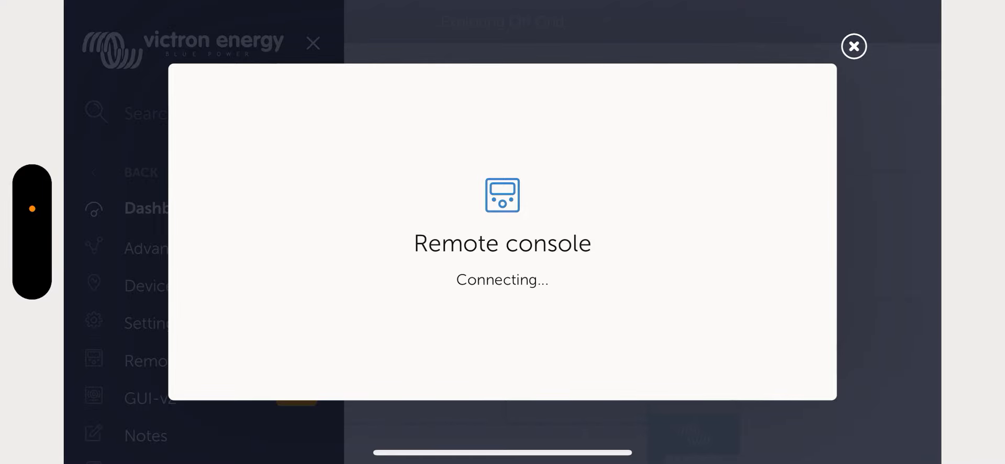
left_click(854, 46)
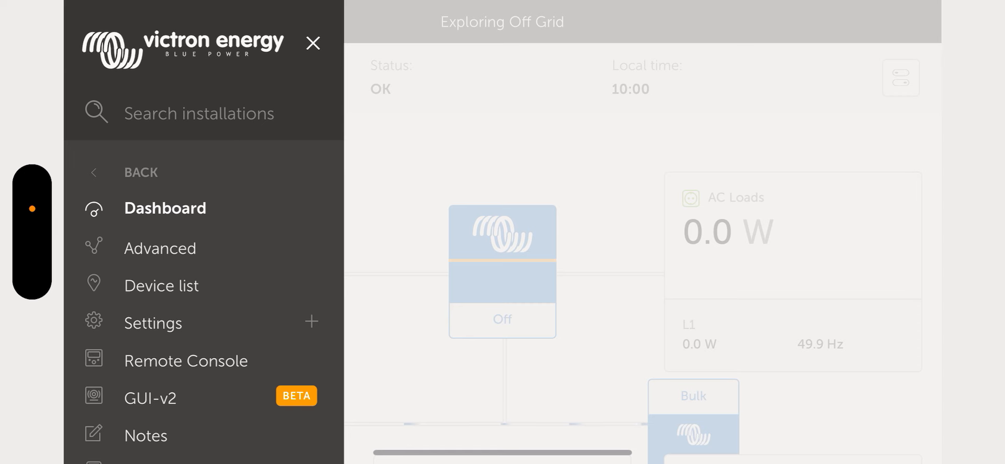
left_click(150, 397)
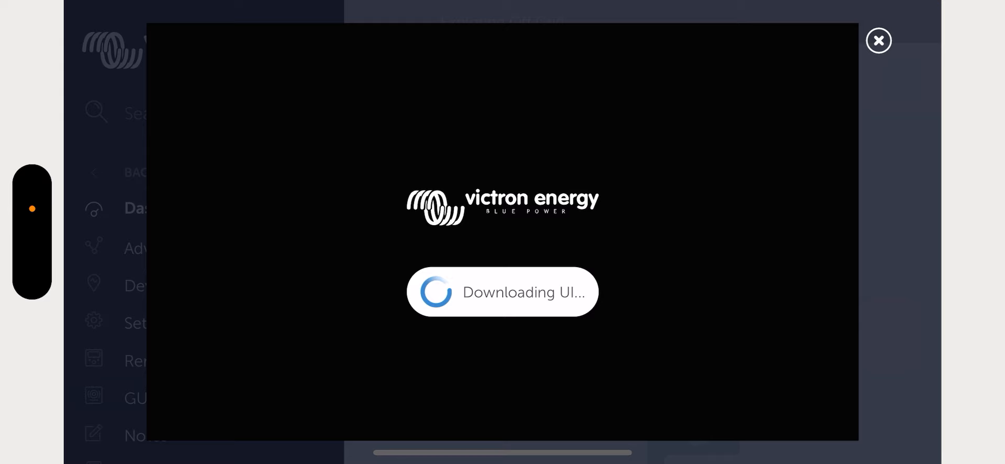